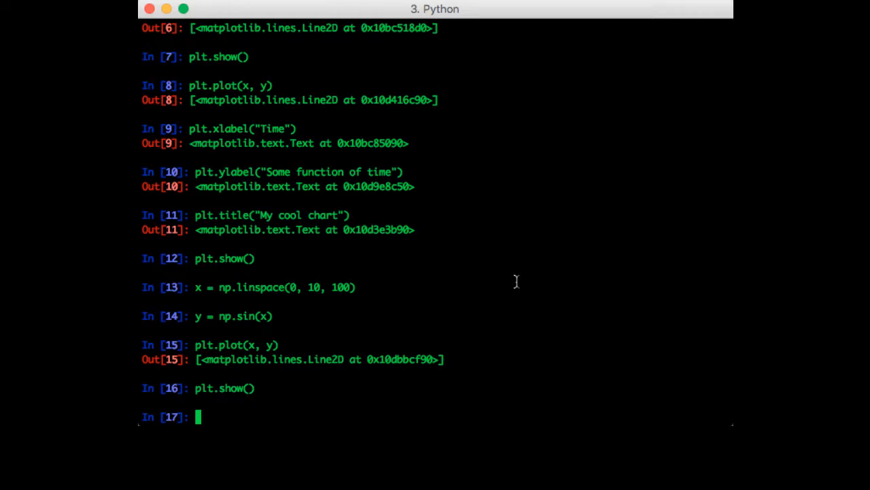
- Import pandas as pd and read headerless data_1d.csv into matrix A via as_matrix()
text(pd)
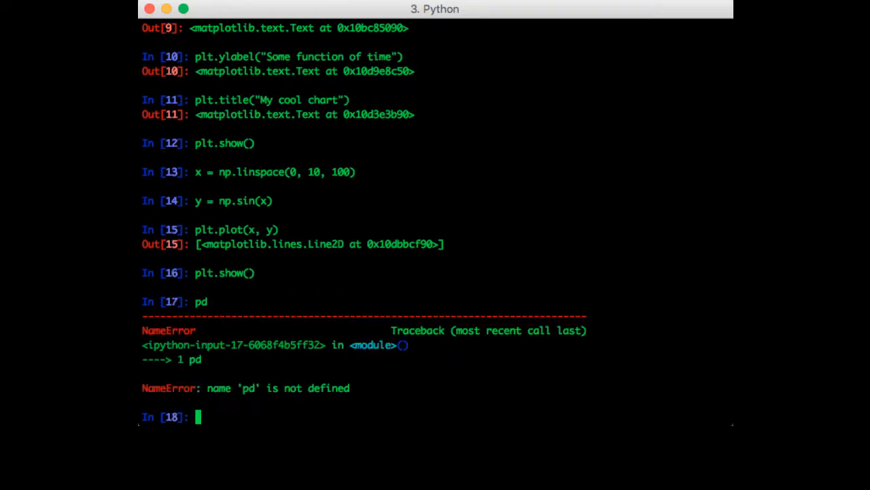
text(import pd)
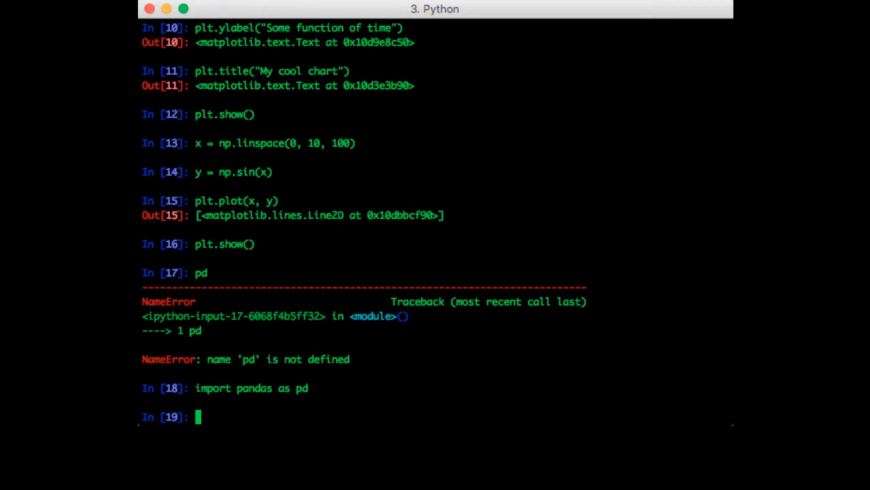
text(A)
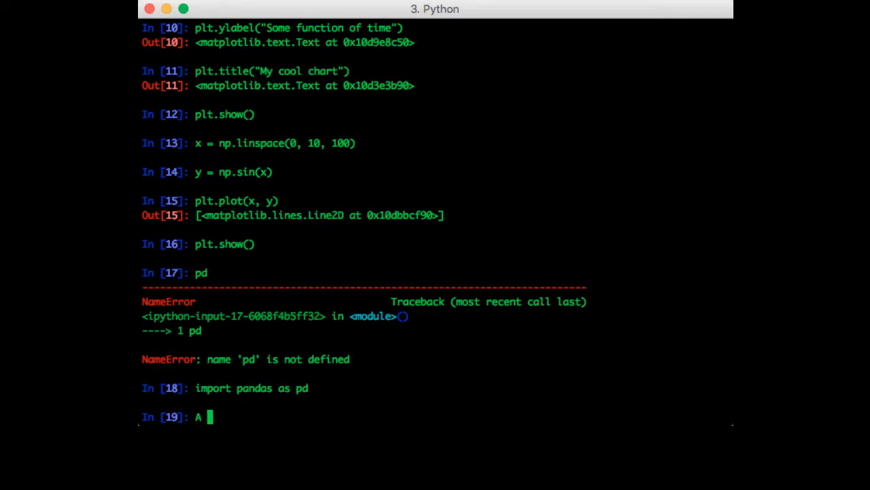
text(= pd.read)
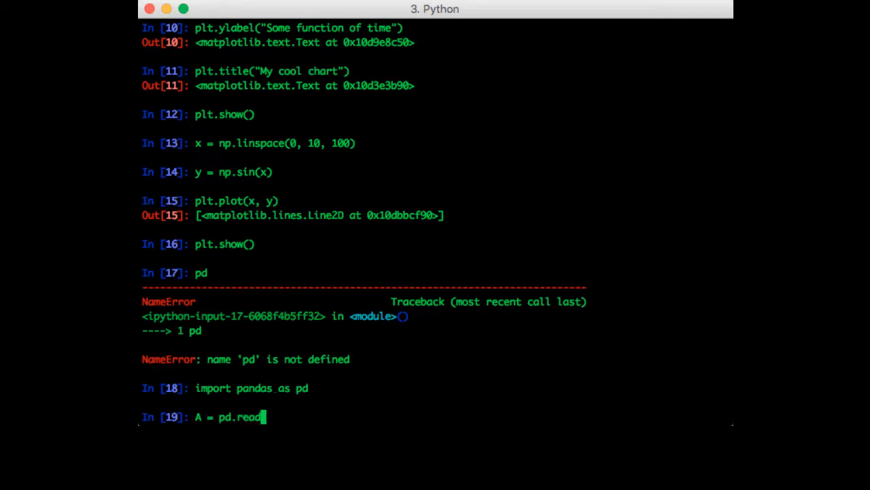
text(_csv('data_)
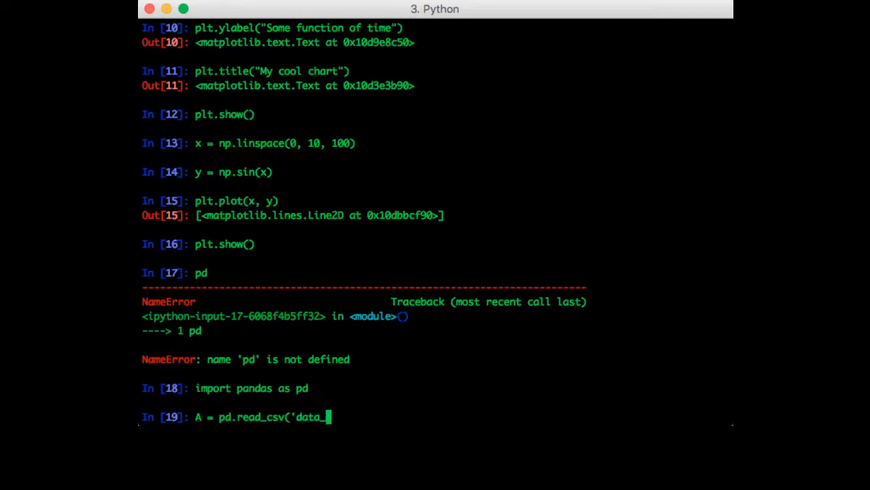
text(1d.csv',)
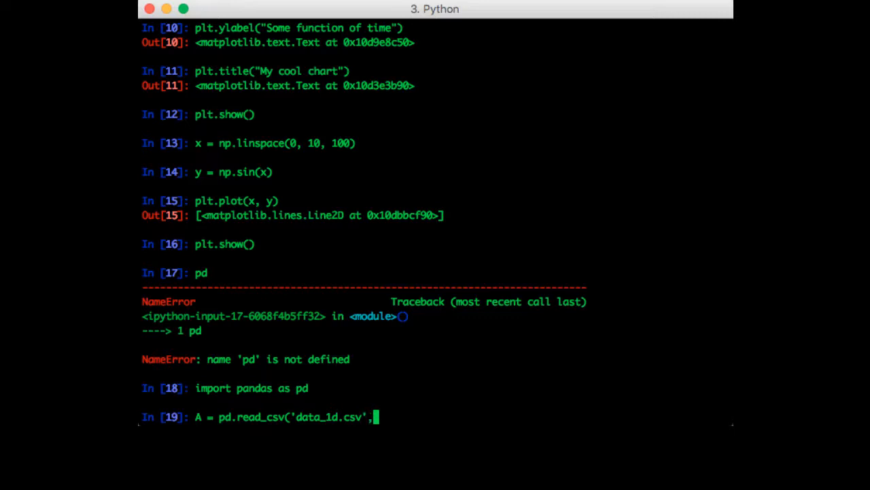
text(header=None)
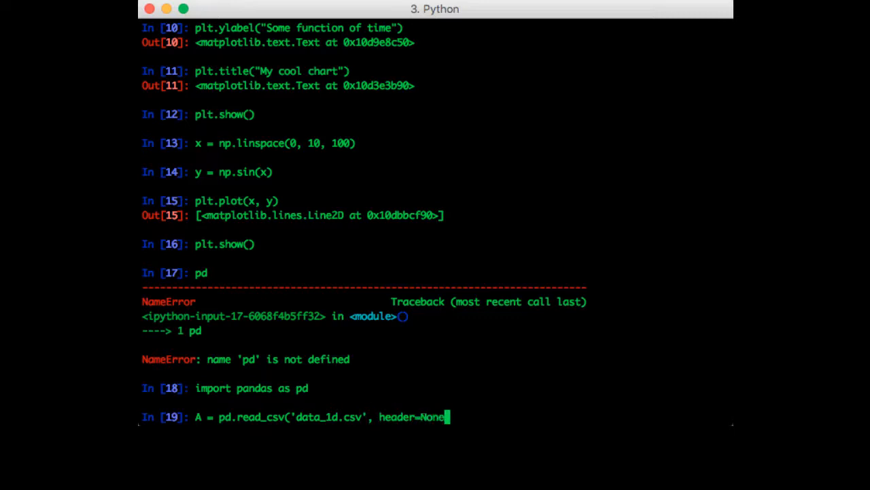
text(.as_matrix)
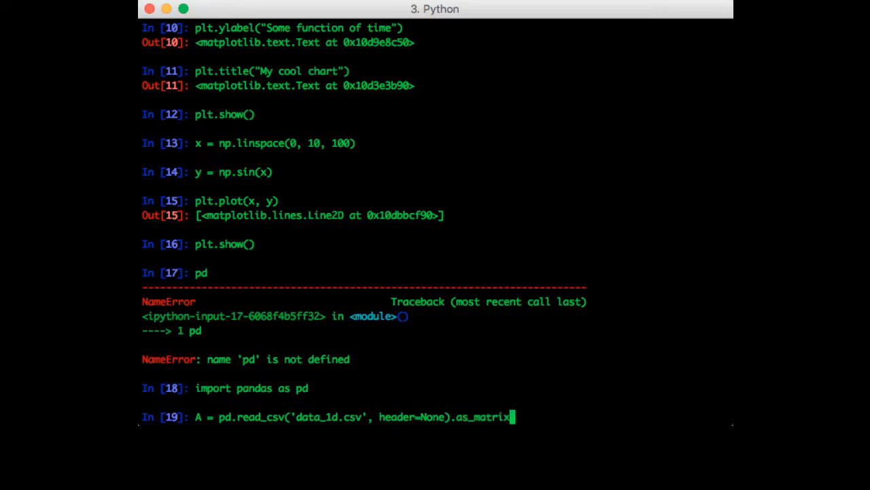
text(())
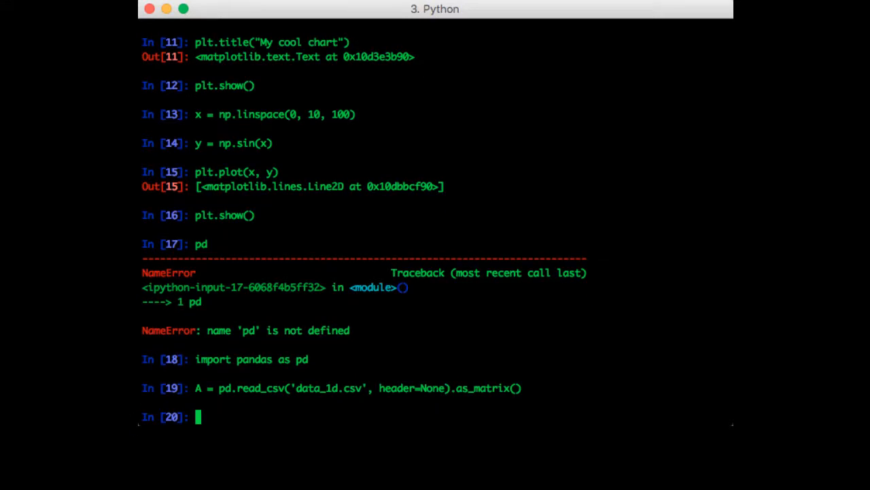
- Assign x = A[:,0] and y = A[:,1]
text(x =)
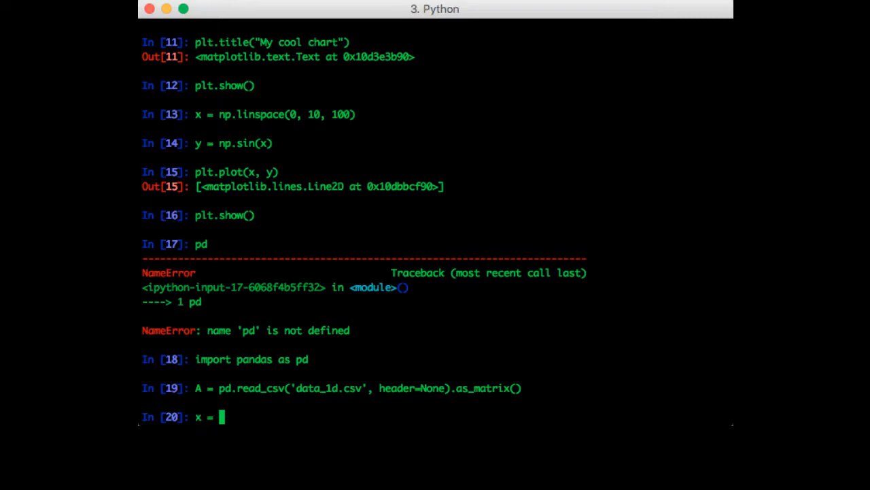
text(A[:,)
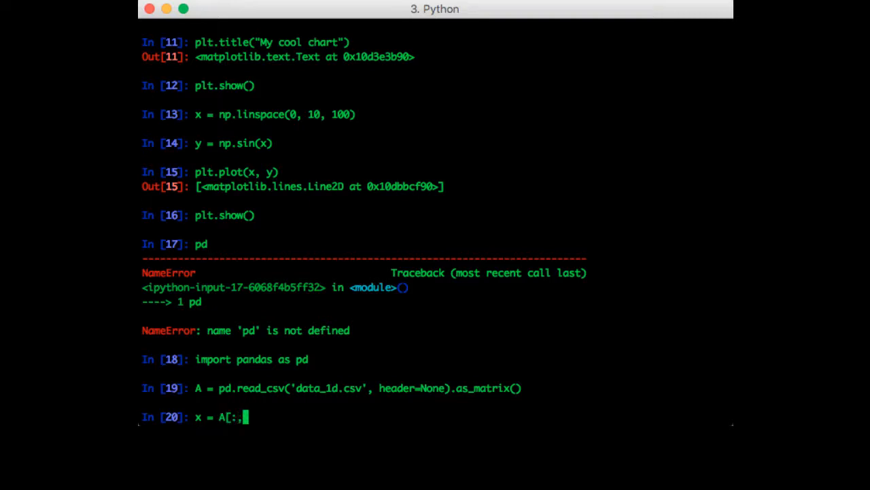
text(0])
text(y = A[:,1])
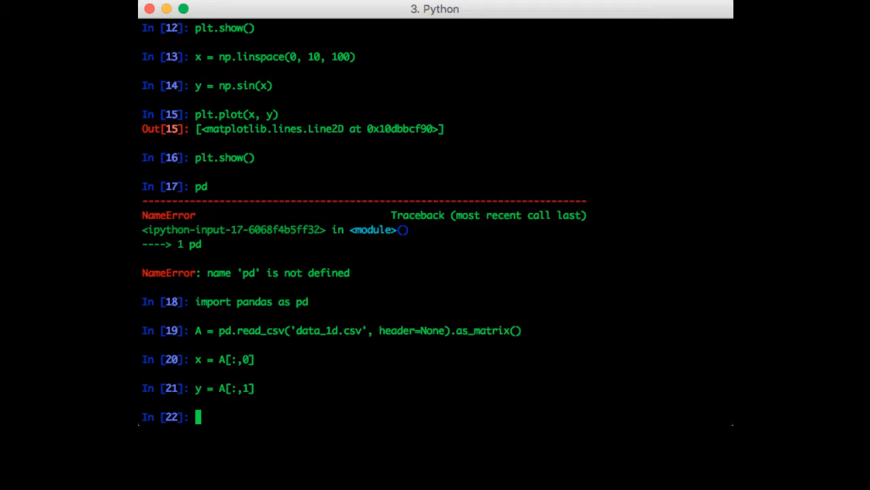
mouse_move(491, 233)
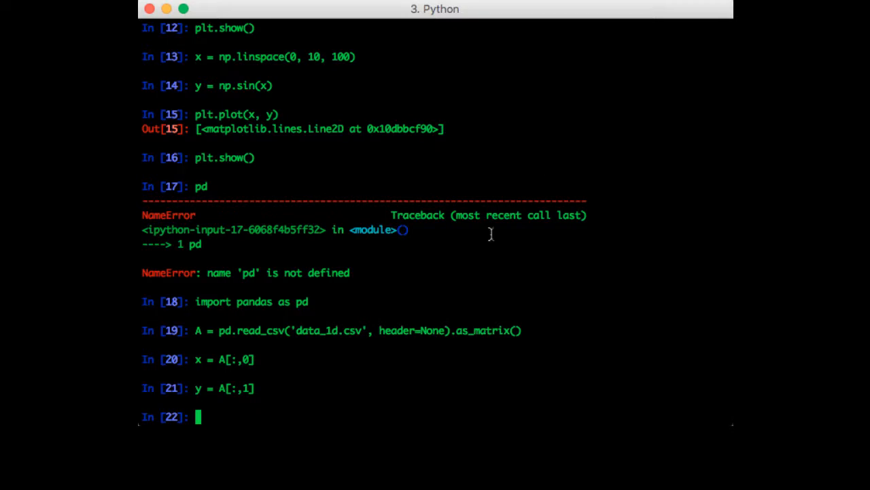
- Run plt.scatter(x, y) and plt.show() to display the data points
text(plt.)
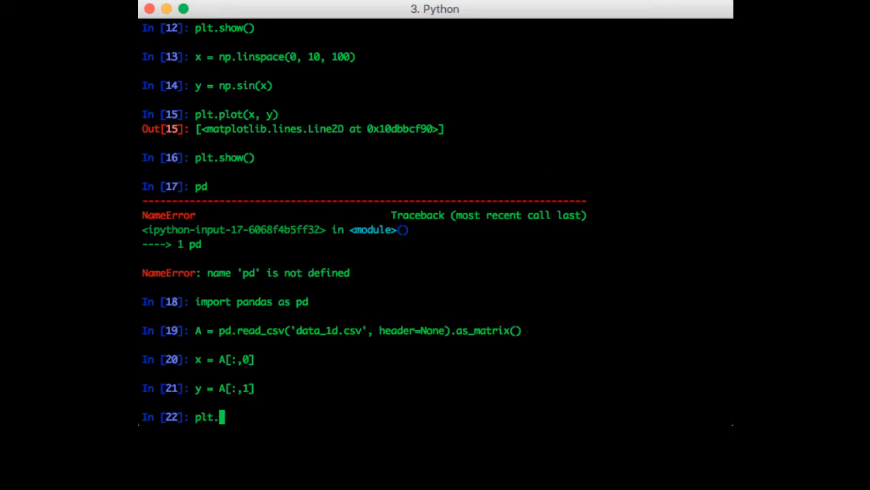
text(scatter(x, y))
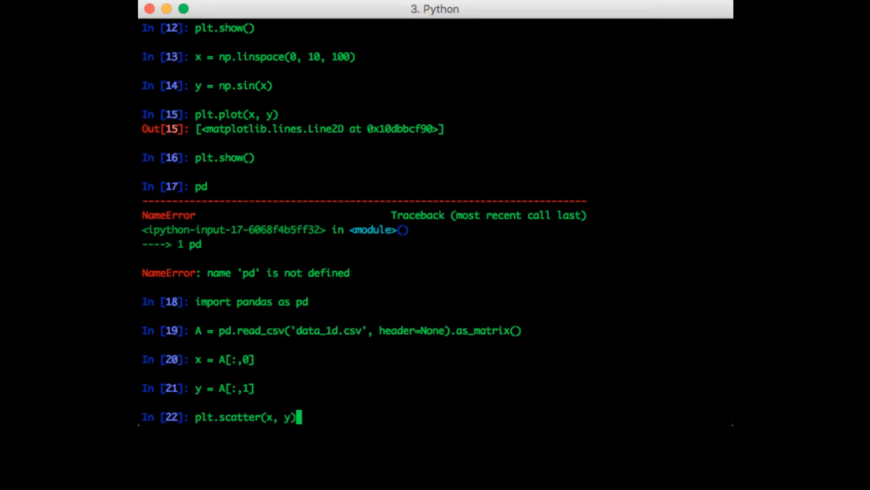
text(plt.s)
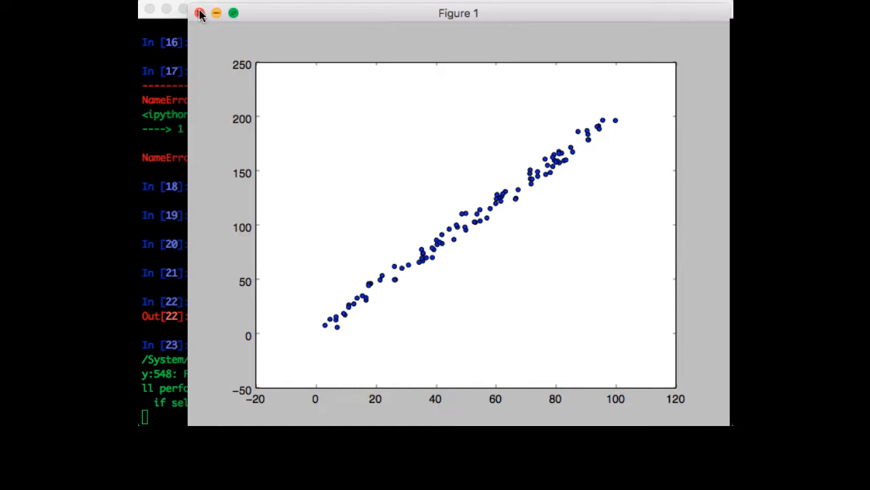
- Close the Figure 1 scatter plot window to return to IPython
click(200, 13)
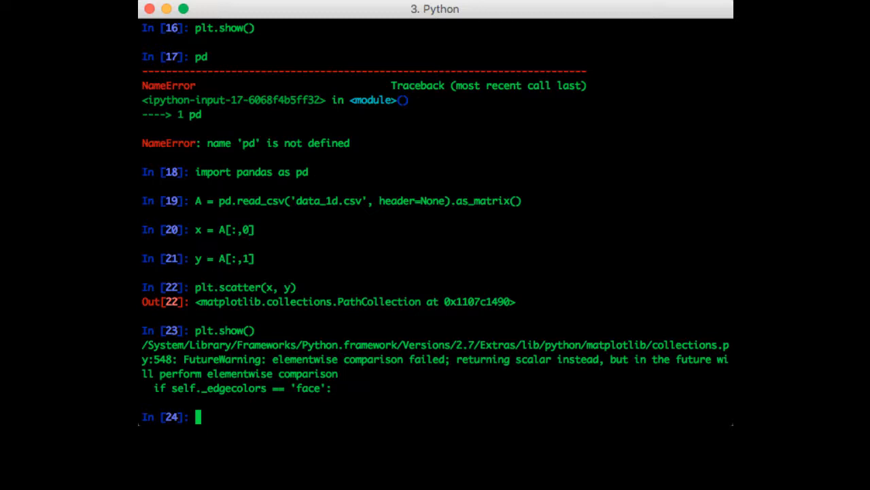
- Create x_line = np.linspace(0, 100, 100), y_line = 2*x_line + 1, and re-scatter x, y
text(np)
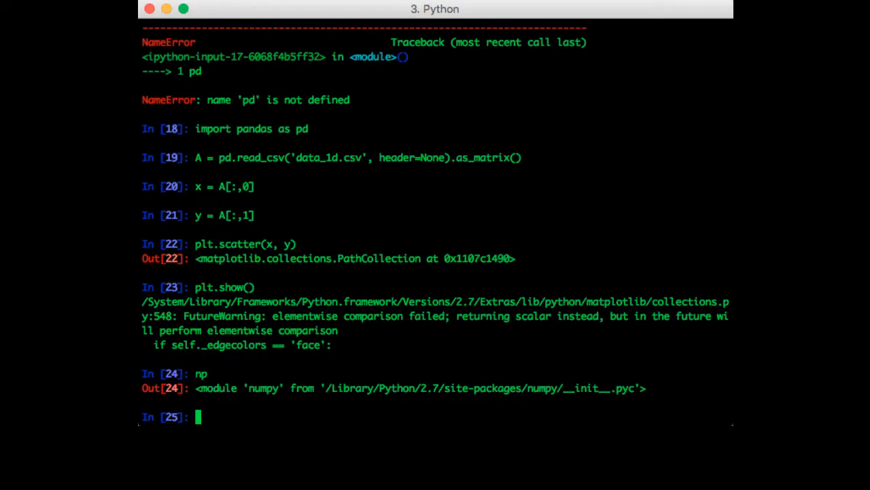
text(x_l)
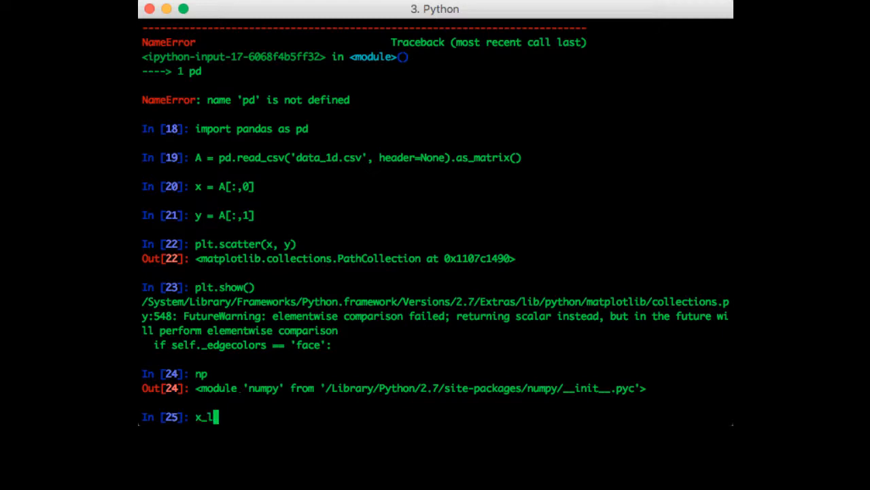
text(ine =)
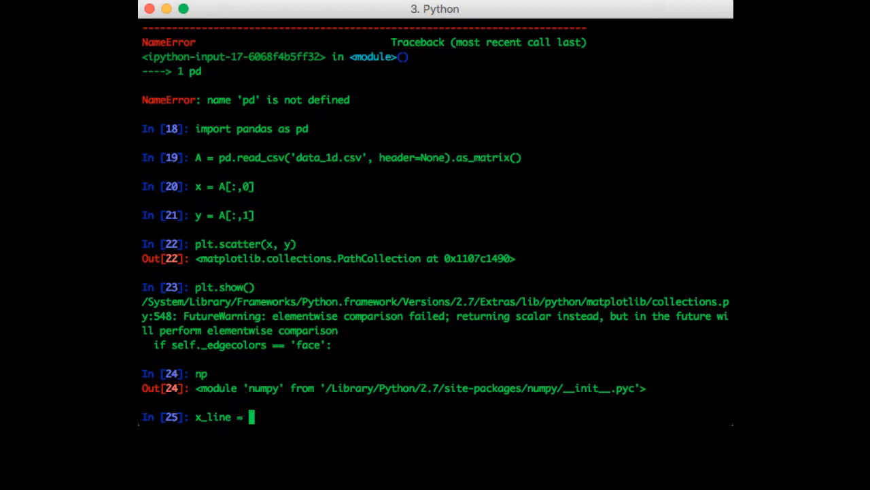
text(np.lins)
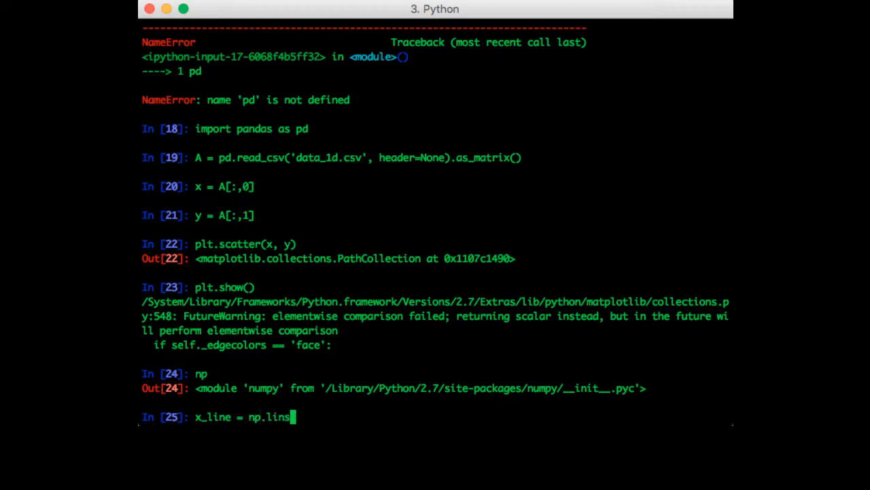
text(pace(0, 100, 100)
text(y_l)
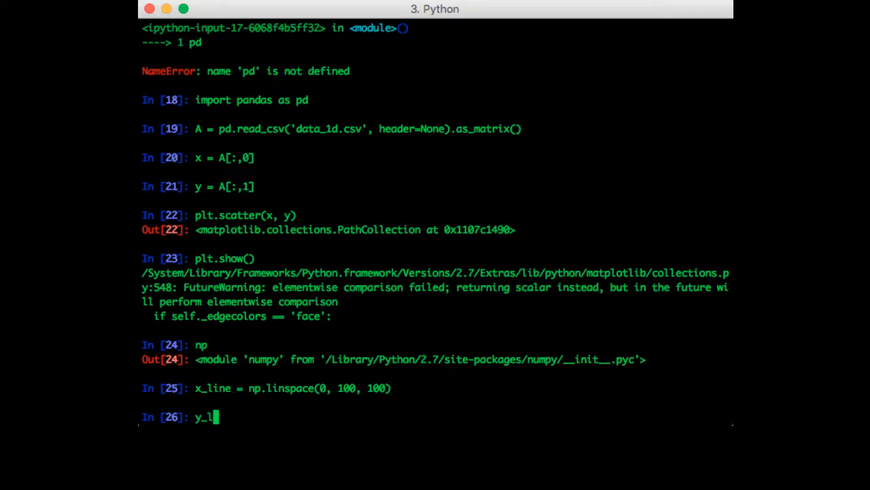
text(ine = 2)
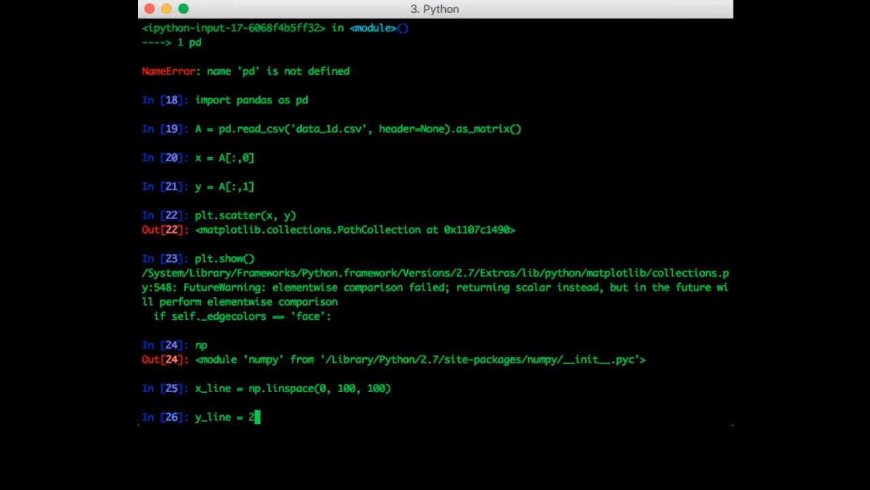
text(*x_line + 1)
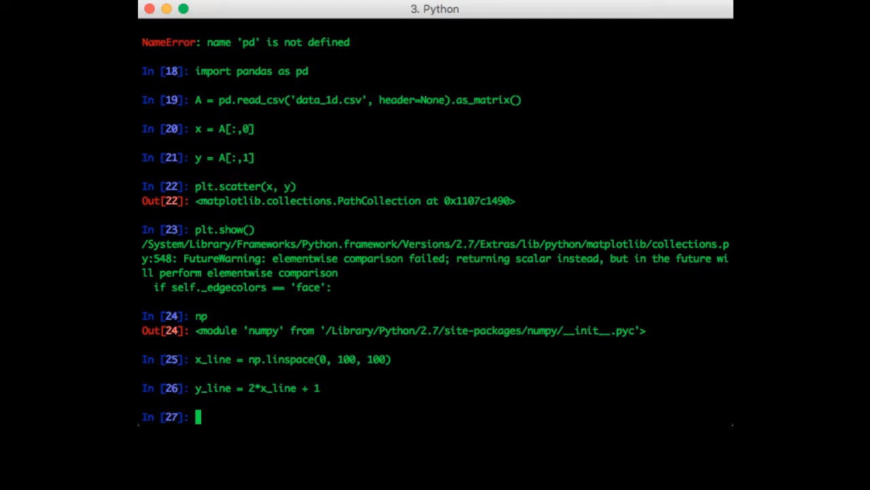
text(plt.scatter(x, y)
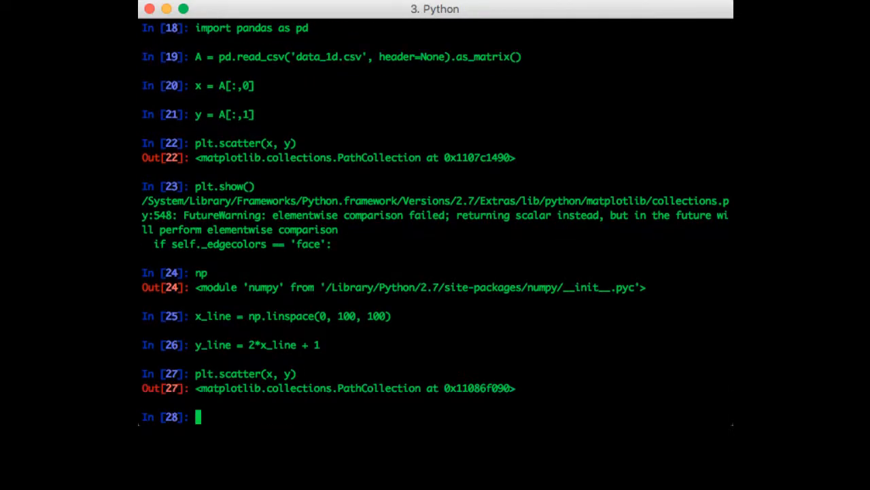
- Plot x_line against y_line over the scatter and call plt.show()
text(plt.plot(x_)
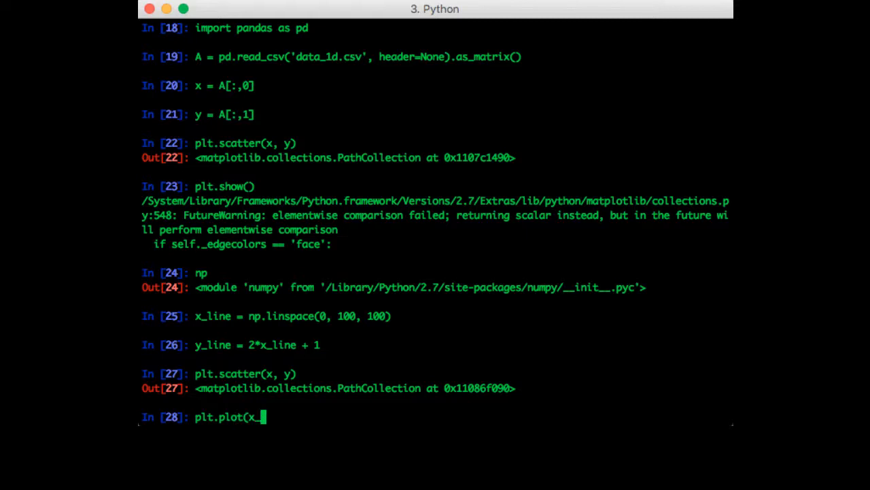
text(line, y_line)
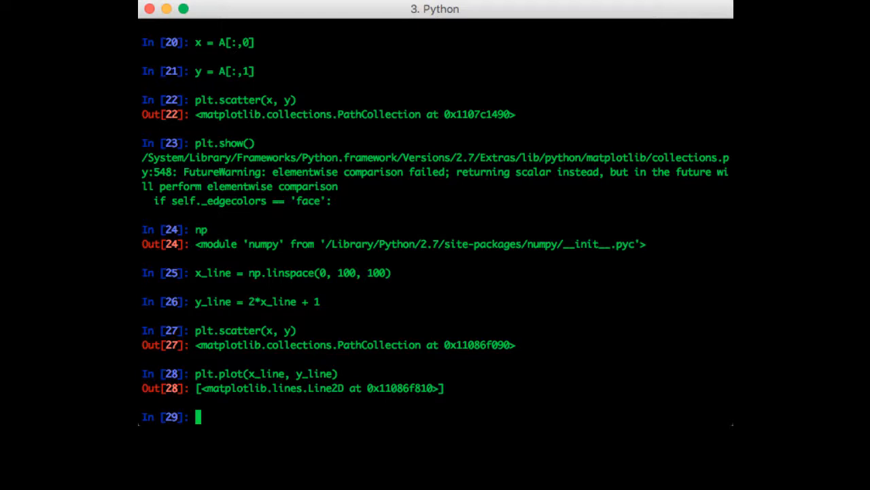
text(plt.show())
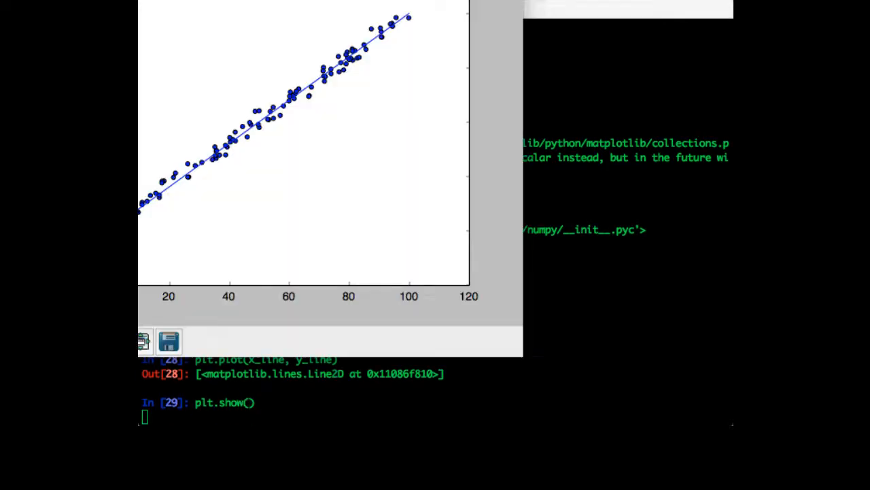